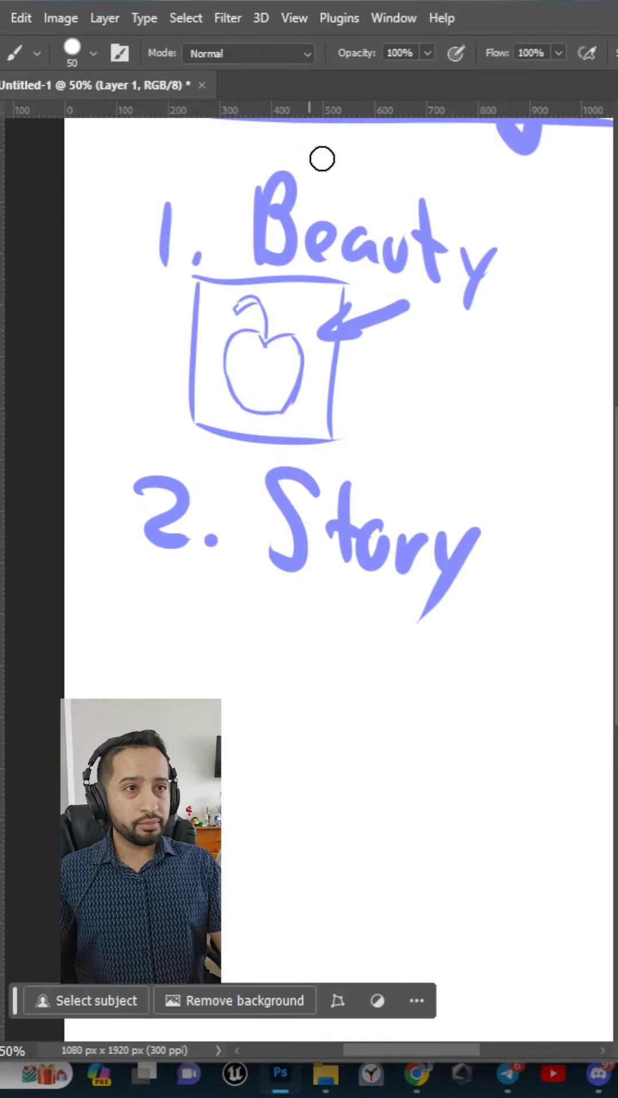
Draw a curved arrow stroke from the Beauty circle down toward Story
left_click_drag(322, 158, 63, 650)
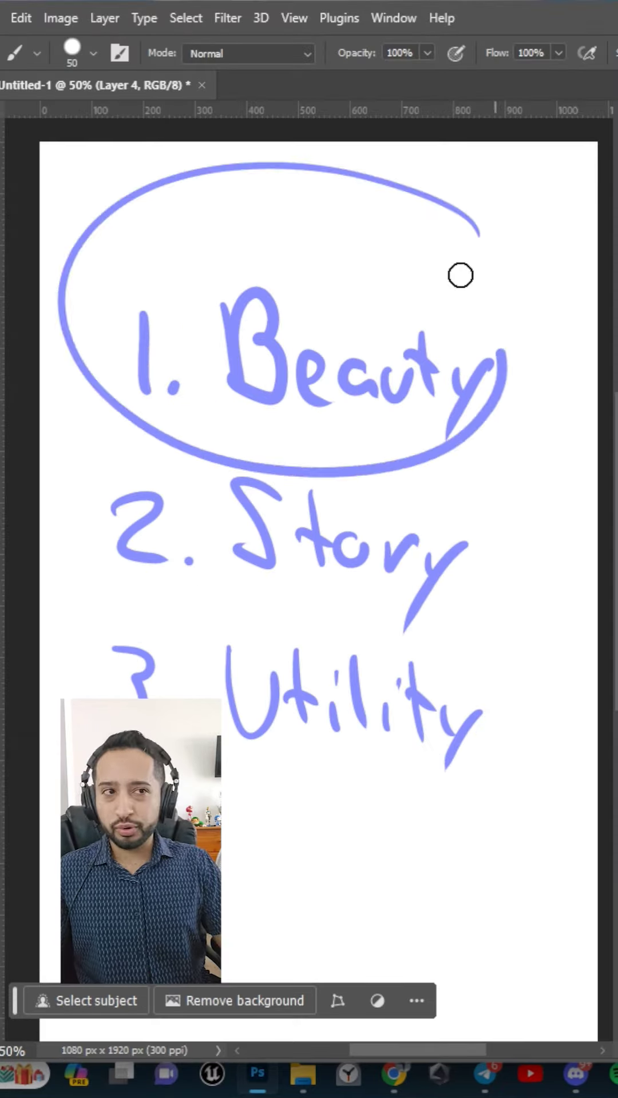
left_click_drag(460, 275, 521, 553)
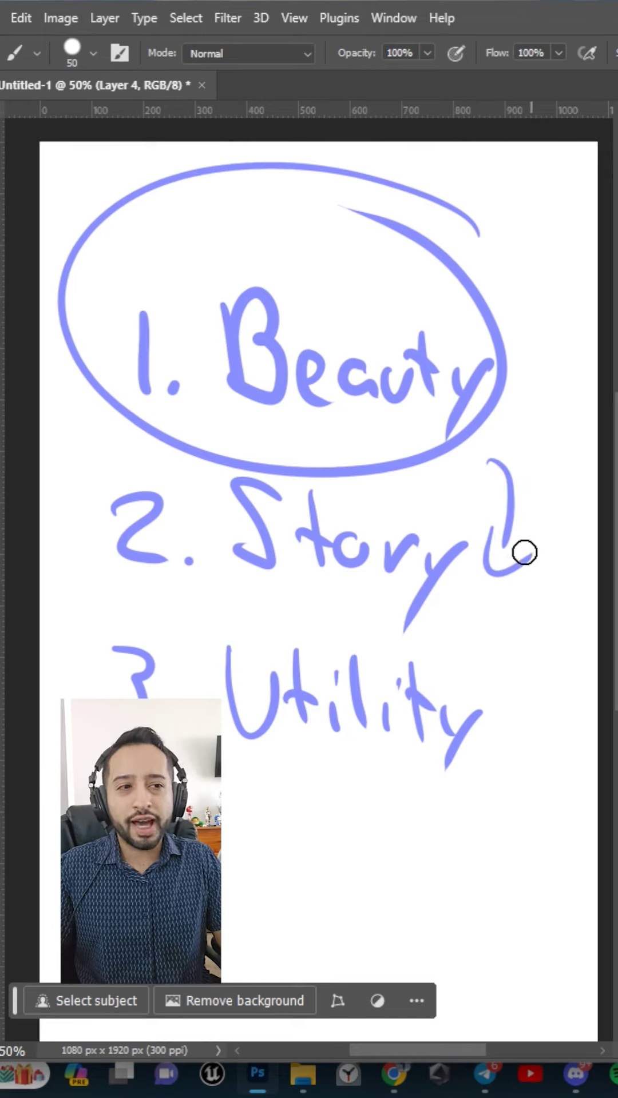
mouse_move(466, 490)
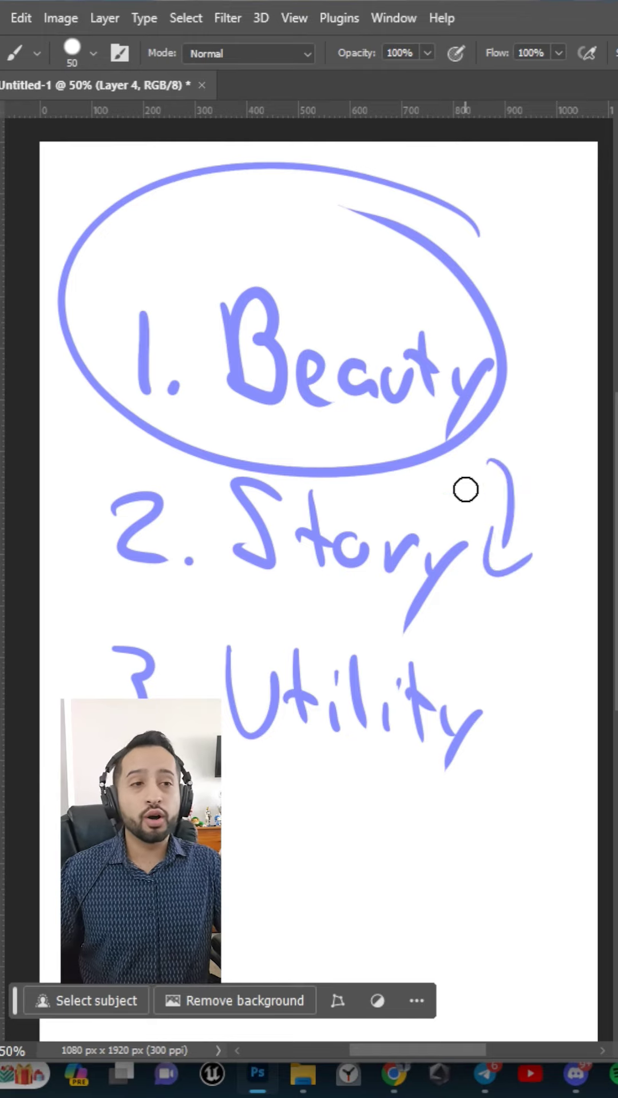